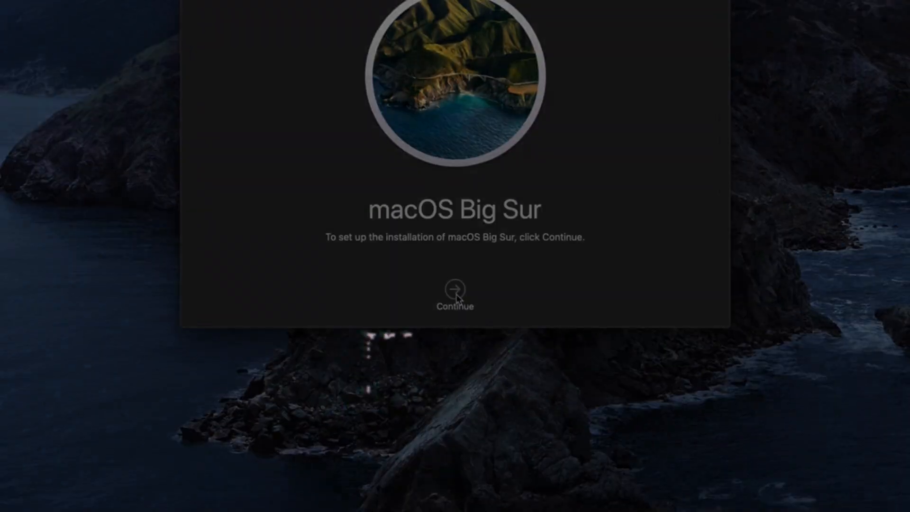
Step: Continue past the Big Sur welcome screen and start installing onto Macintosh HD
click(455, 288)
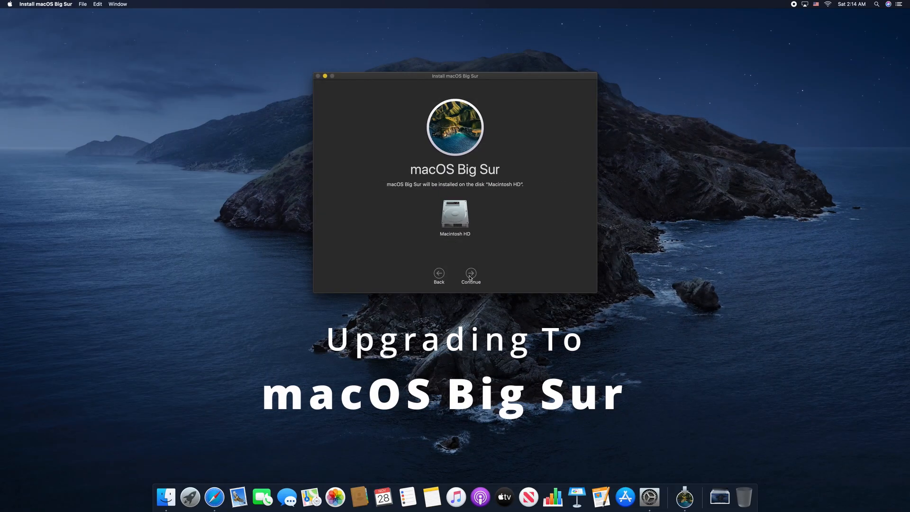
click(470, 274)
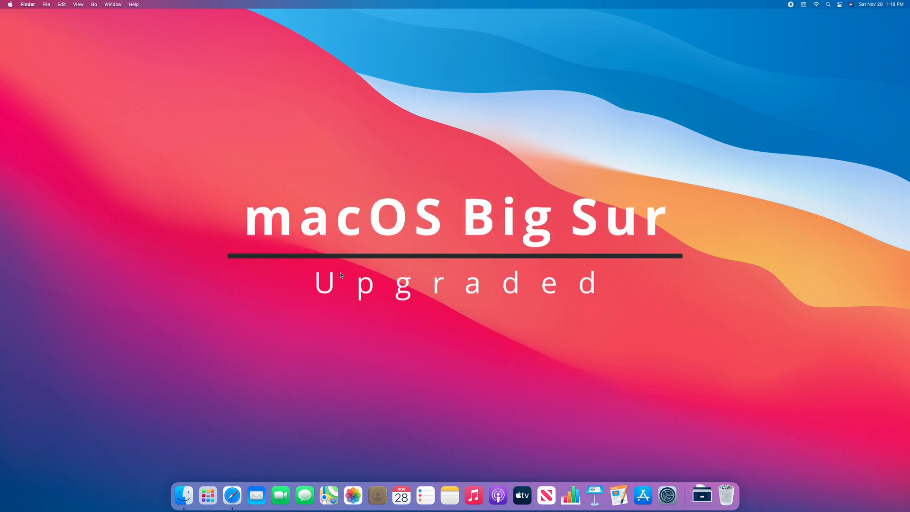
mouse_move(246, 362)
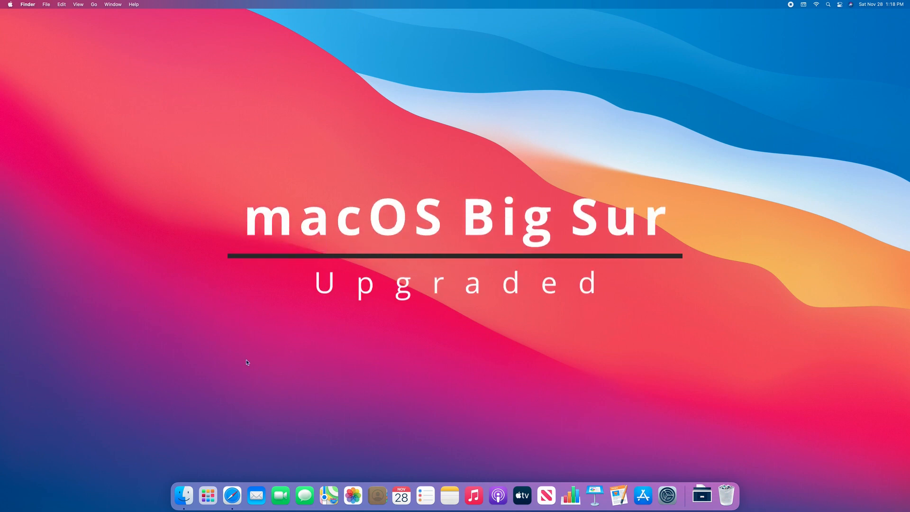